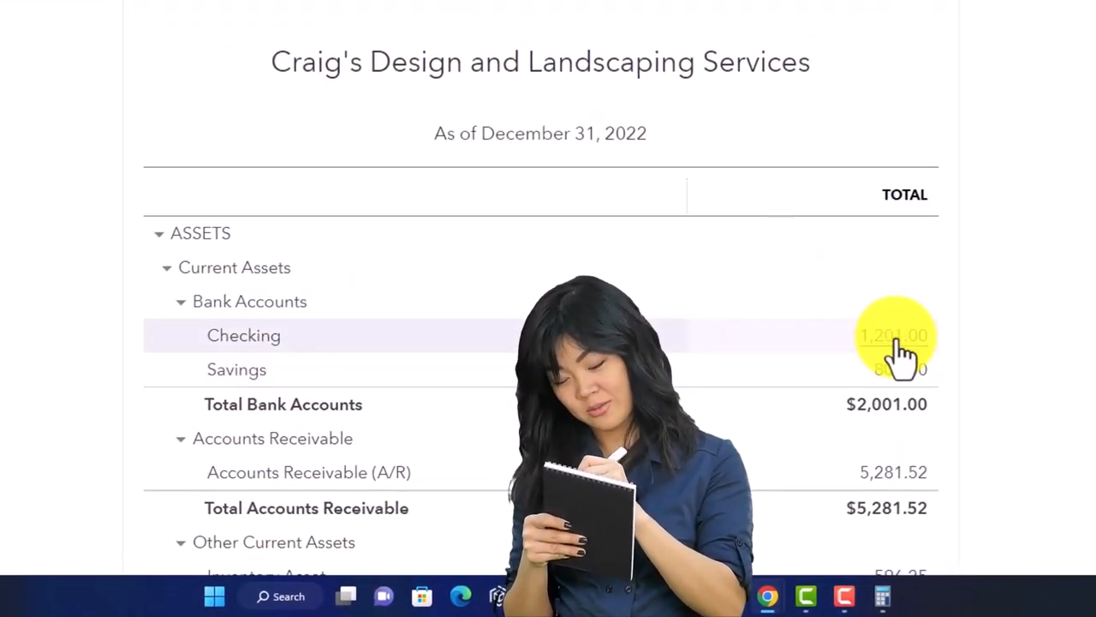
# Step: Drill into the Checking balance's transactions and begin customizing the report
pyautogui.click(894, 334)
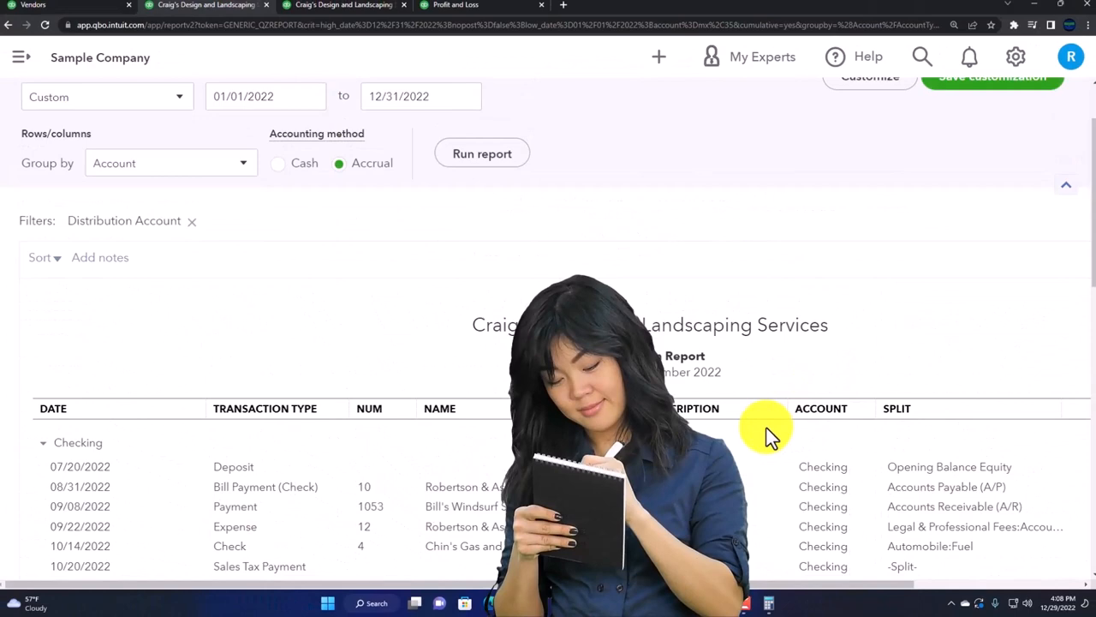
pyautogui.click(870, 76)
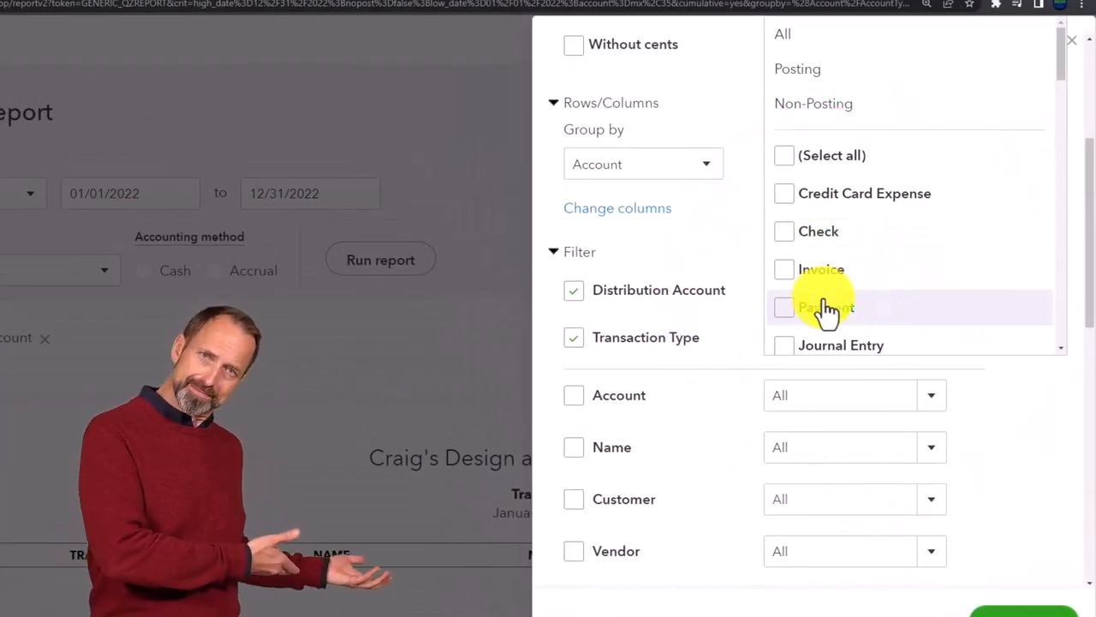
# Step: Include Payment and Bill Payment types in the Transaction Type filter and rerun the report
pyautogui.click(783, 306)
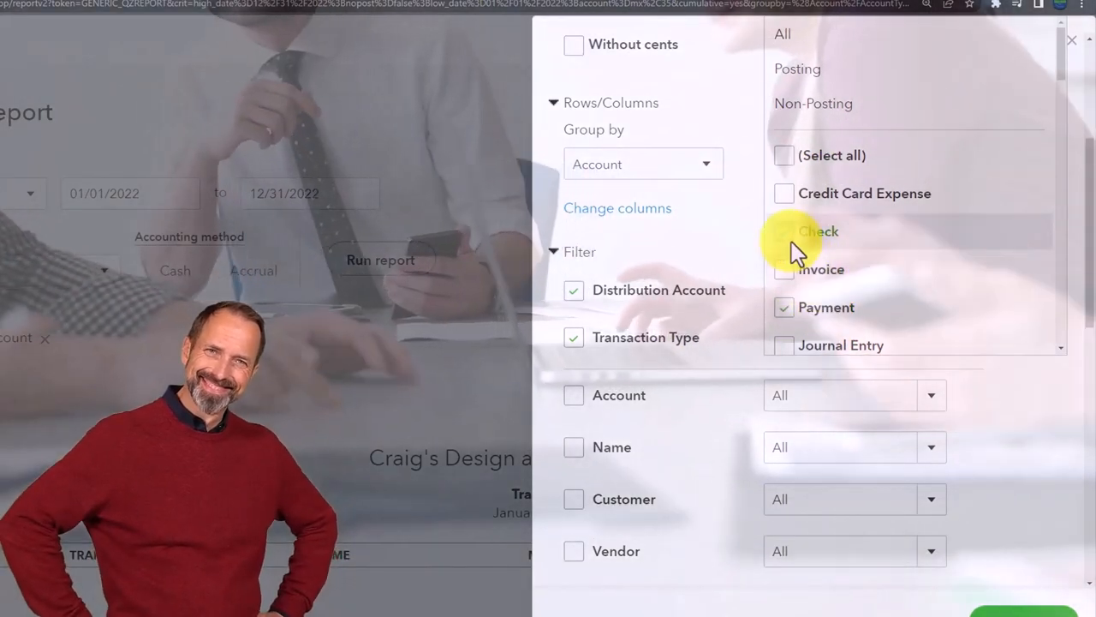
pyautogui.scroll(-3)
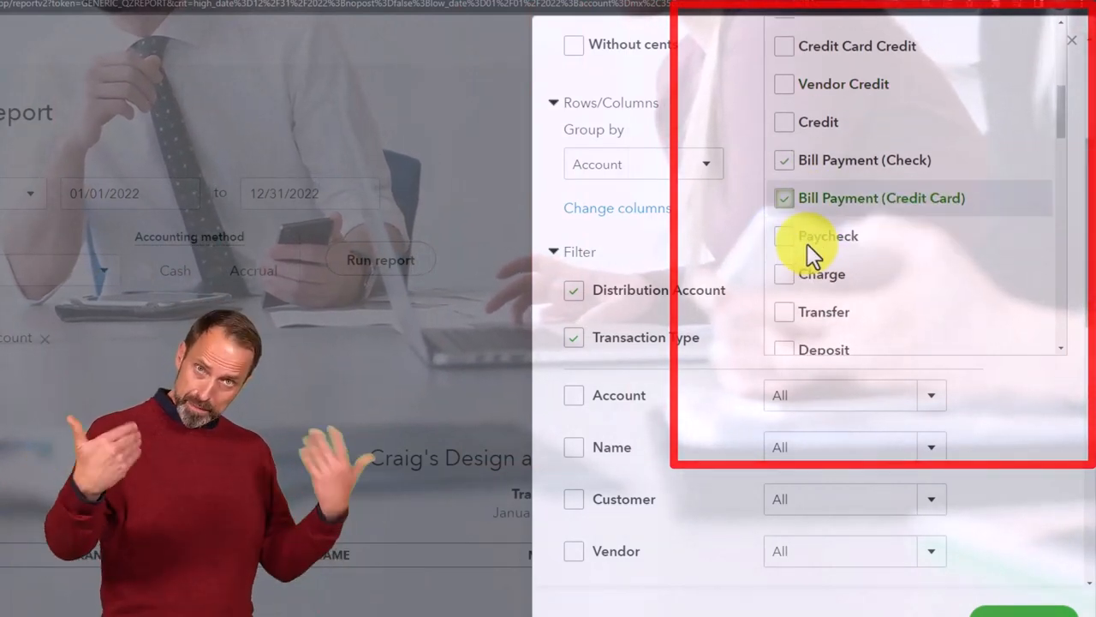
pyautogui.scroll(-3)
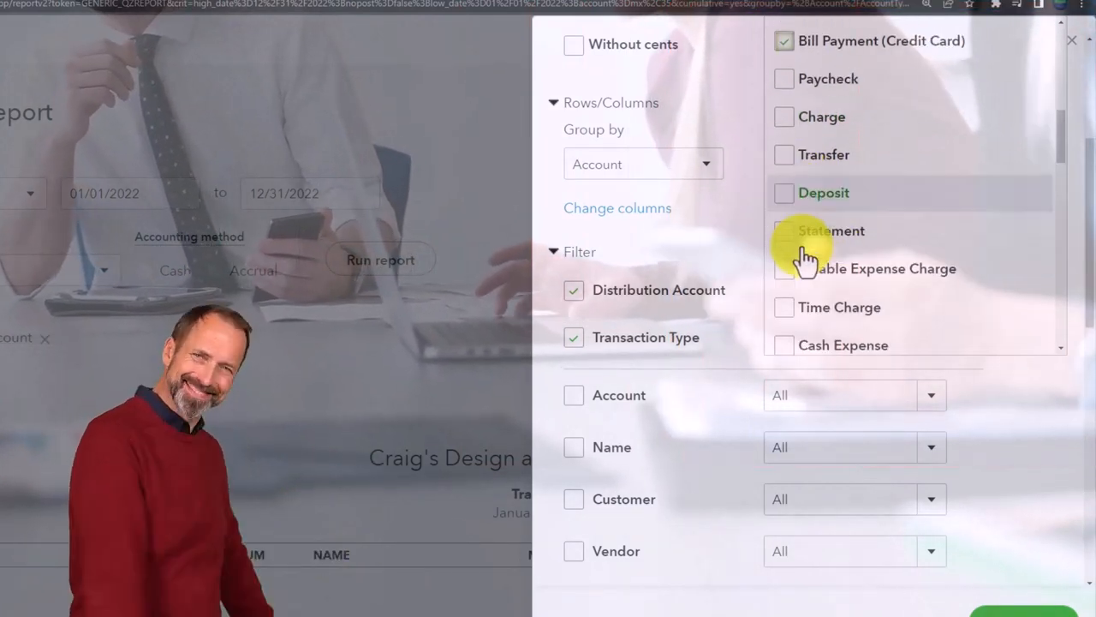
pyautogui.scroll(-3)
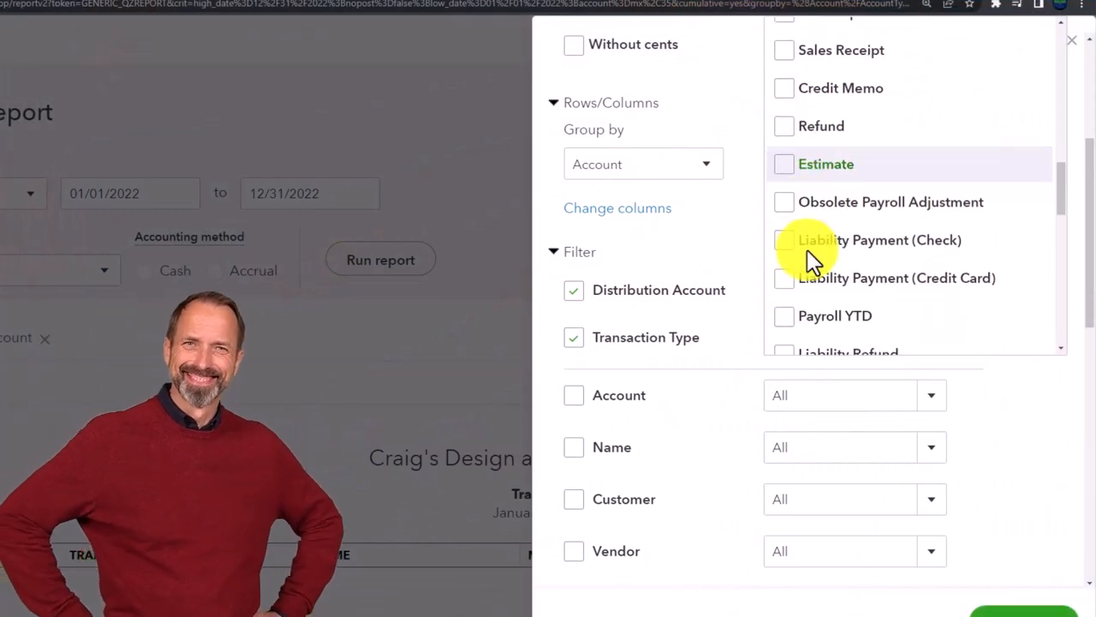
pyautogui.scroll(-3)
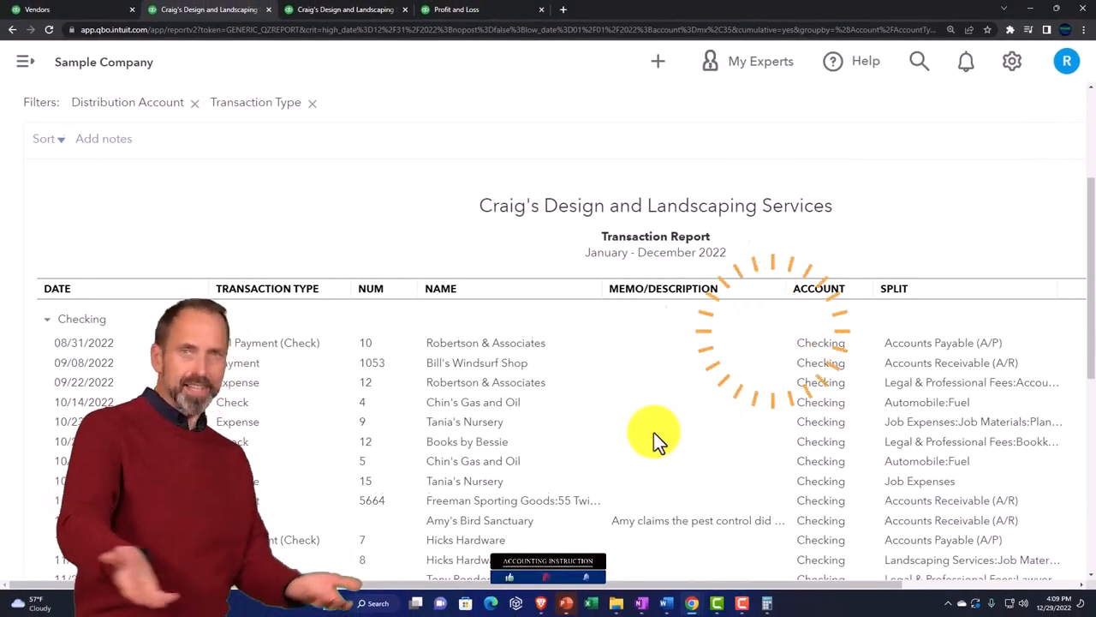
# Step: Return from the Transaction Report to the report summary
pyautogui.scroll(-3)
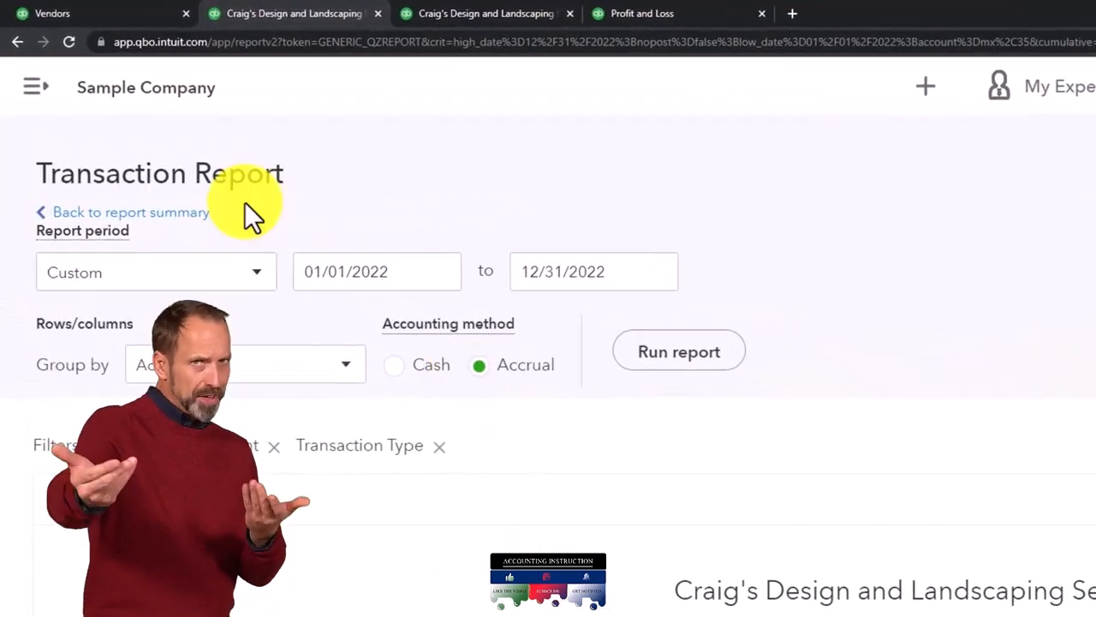
pyautogui.click(643, 14)
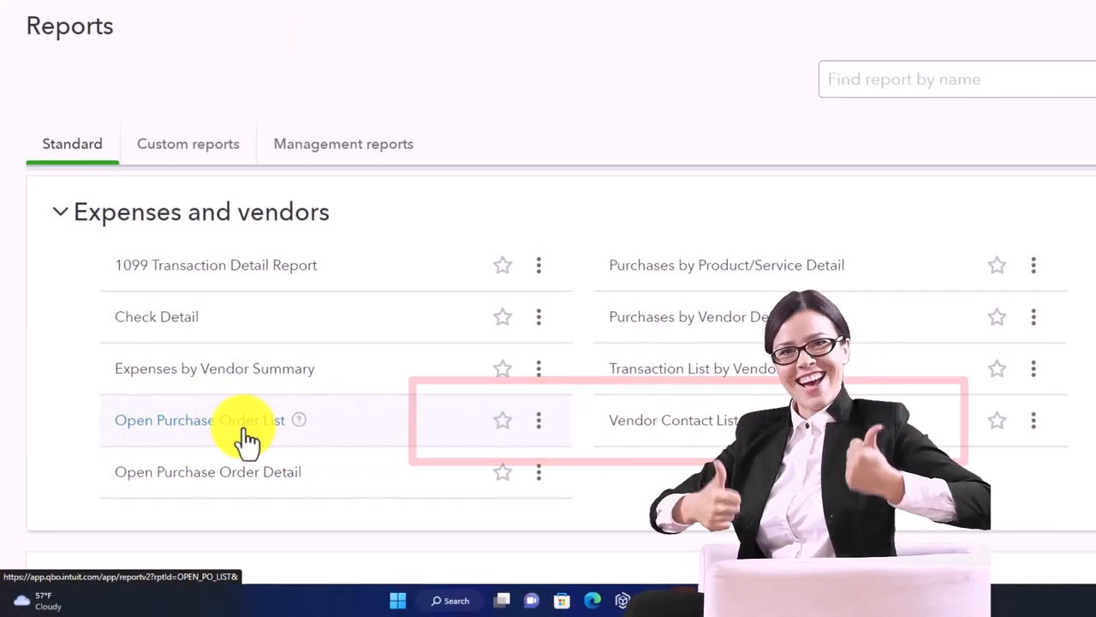
# Step: Scroll the Reports list down to the Expenses and vendors reports
pyautogui.scroll(-3)
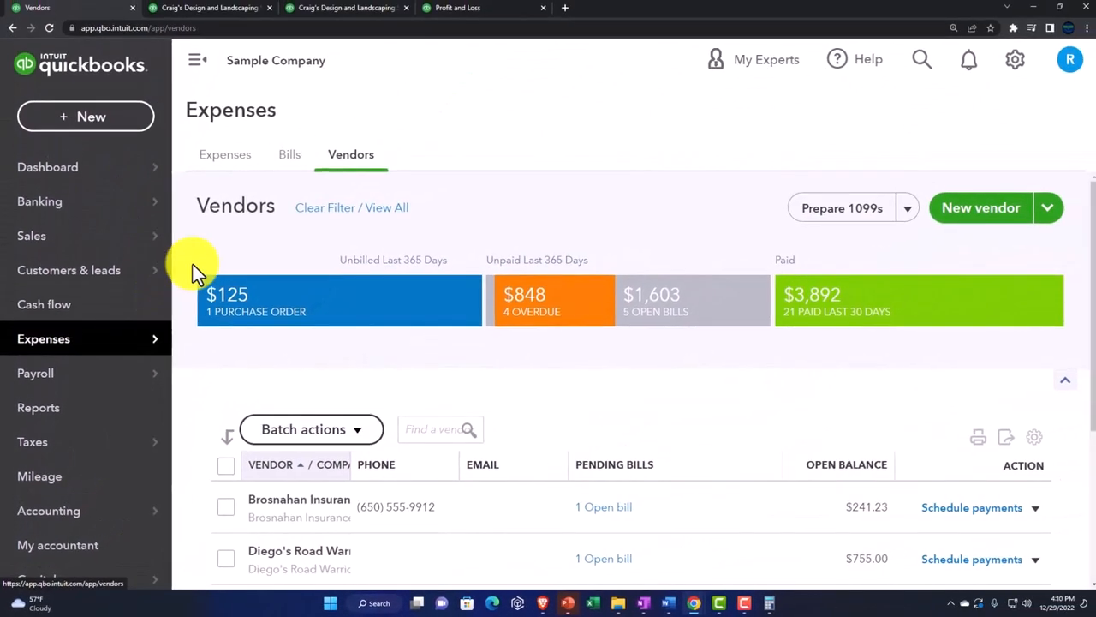
# Step: Filter the Expense Transactions list to show only purchase orders
pyautogui.click(225, 154)
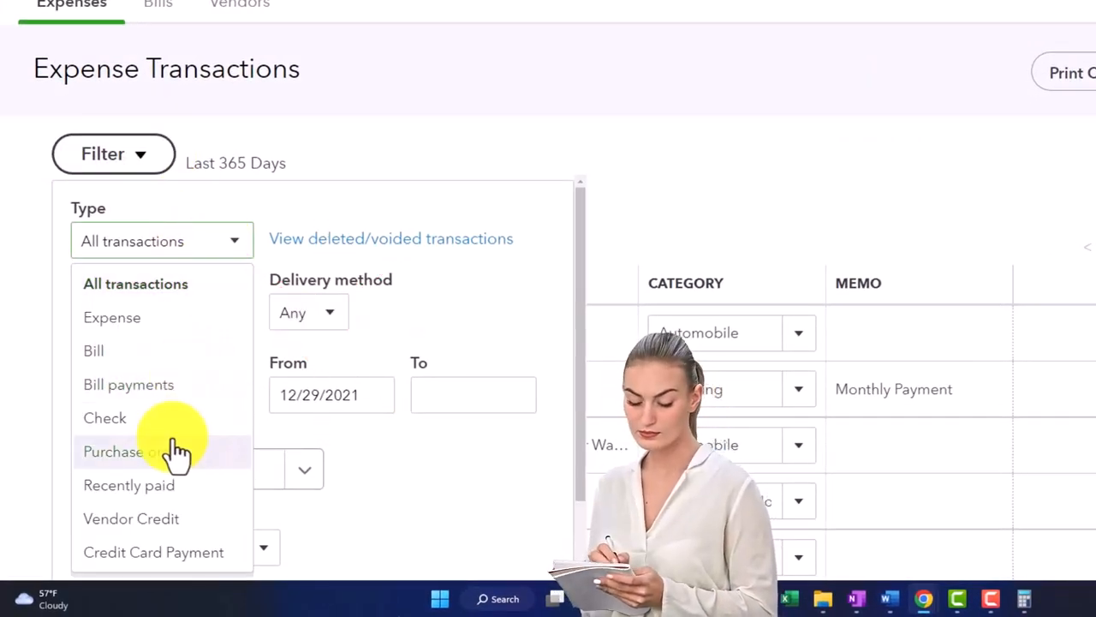
pyautogui.click(113, 453)
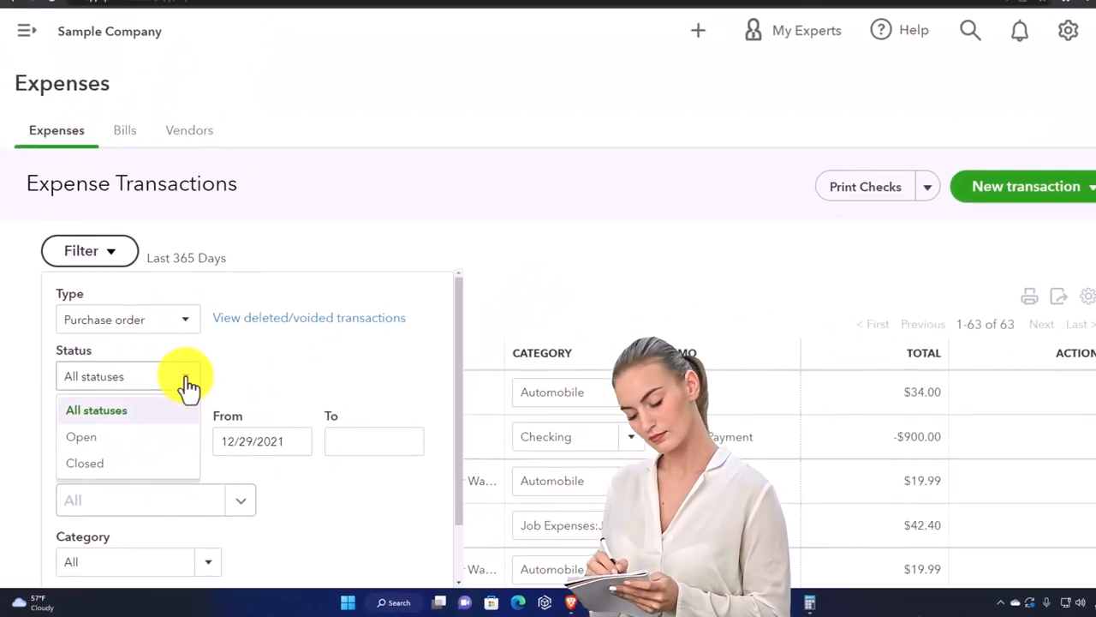